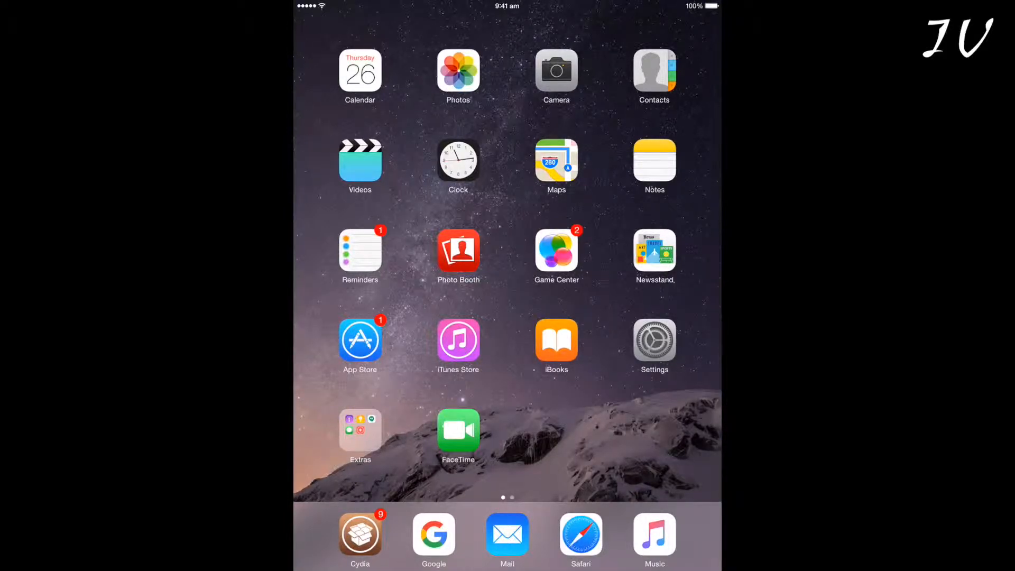
# Step: Launch Cydia from the dock to its Home page of featured packages
pyautogui.click(359, 539)
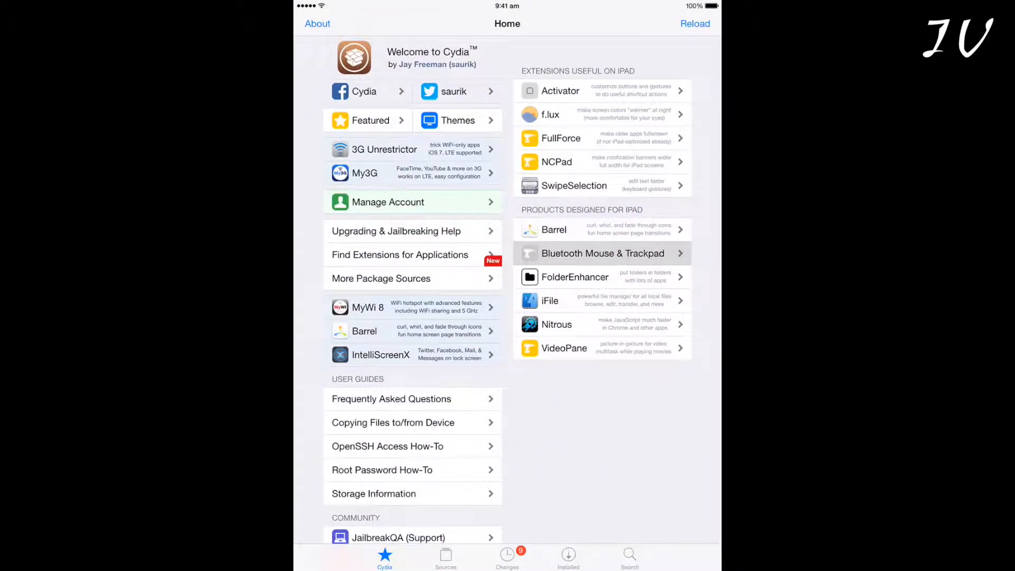
# Step: Search Cydia for 'WiFi Booster', install version 2.0.2, and return to the home screen
pyautogui.click(445, 557)
pyautogui.write('Wifi boost')
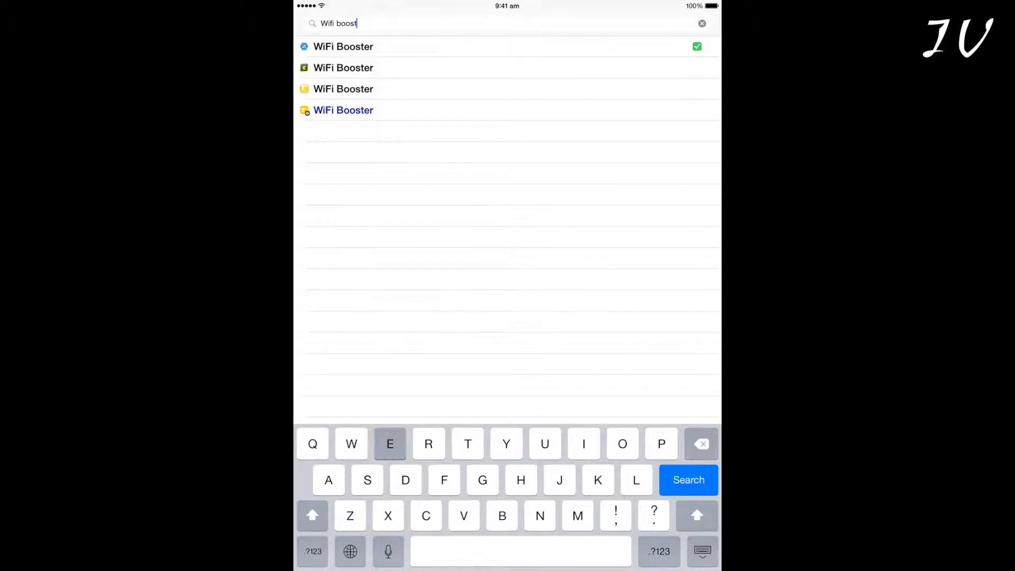
pyautogui.write('er')
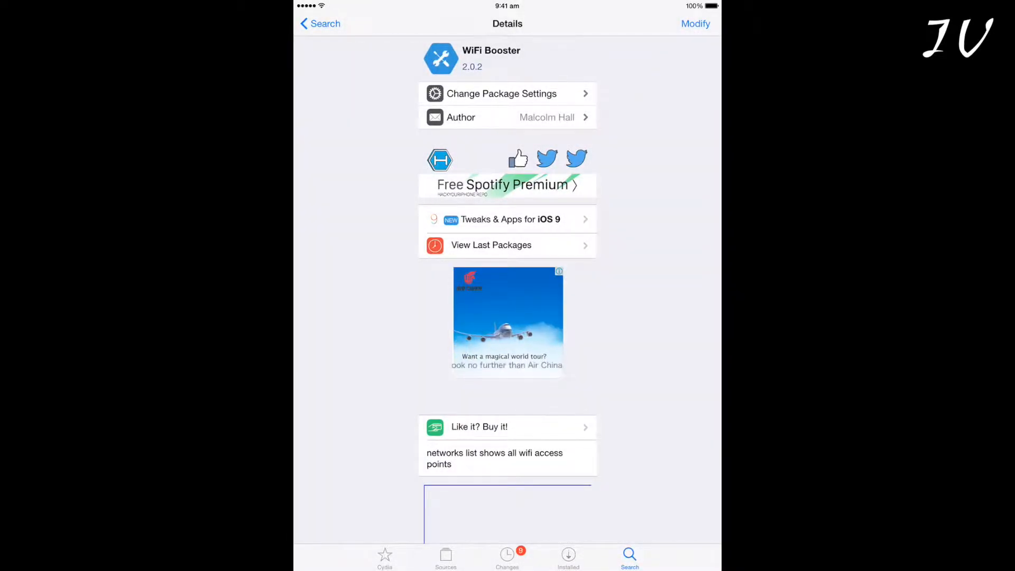
pyautogui.press('home')
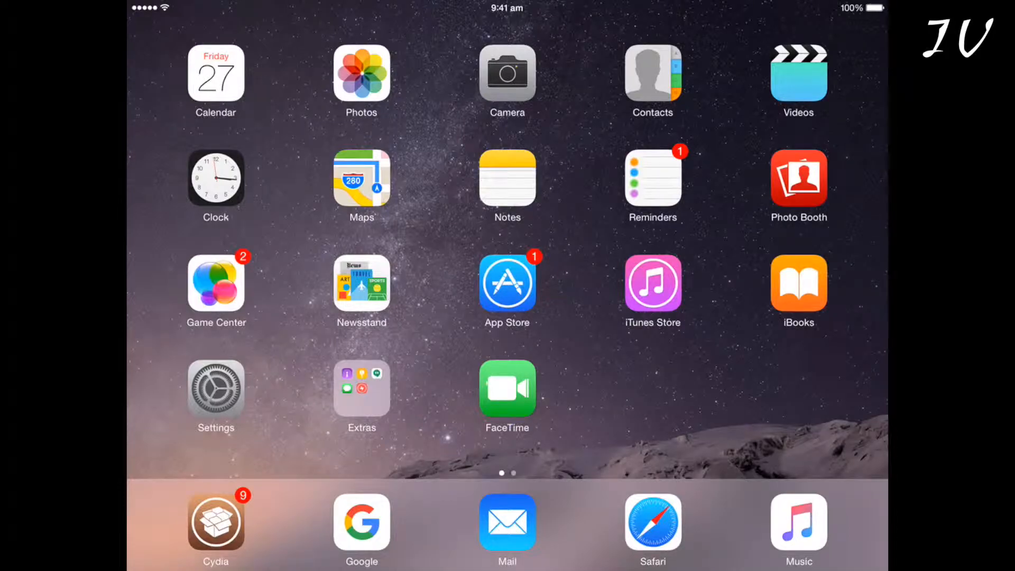
# Step: View the Settings Wi-Fi list showing network 89f143 with a -65 signal number
pyautogui.click(215, 387)
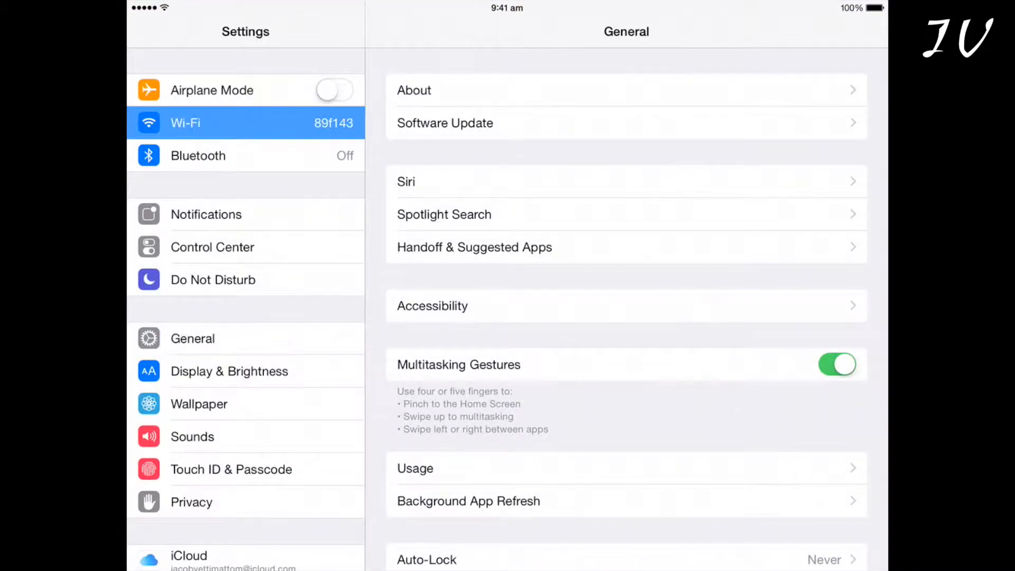
pyautogui.click(184, 123)
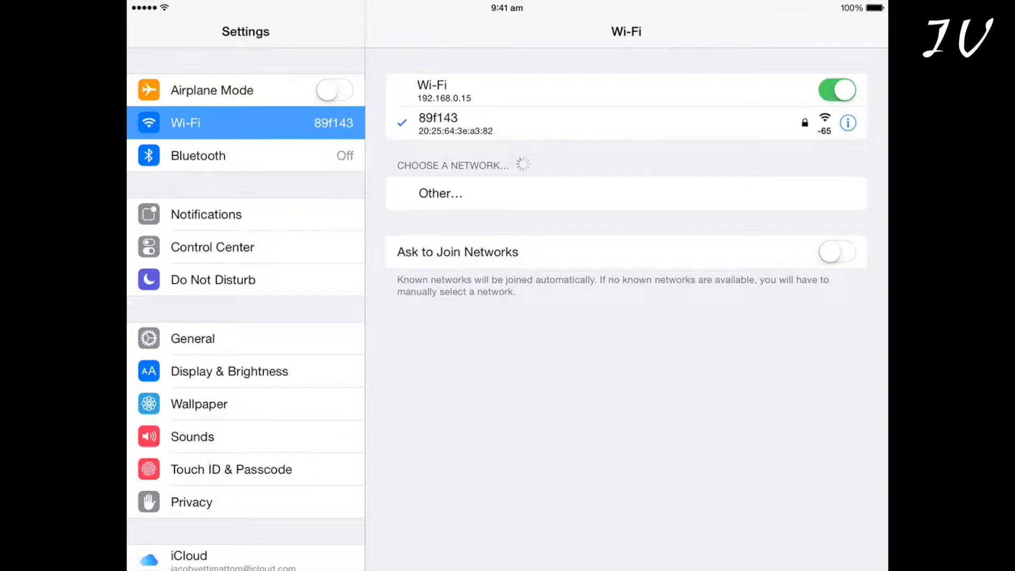